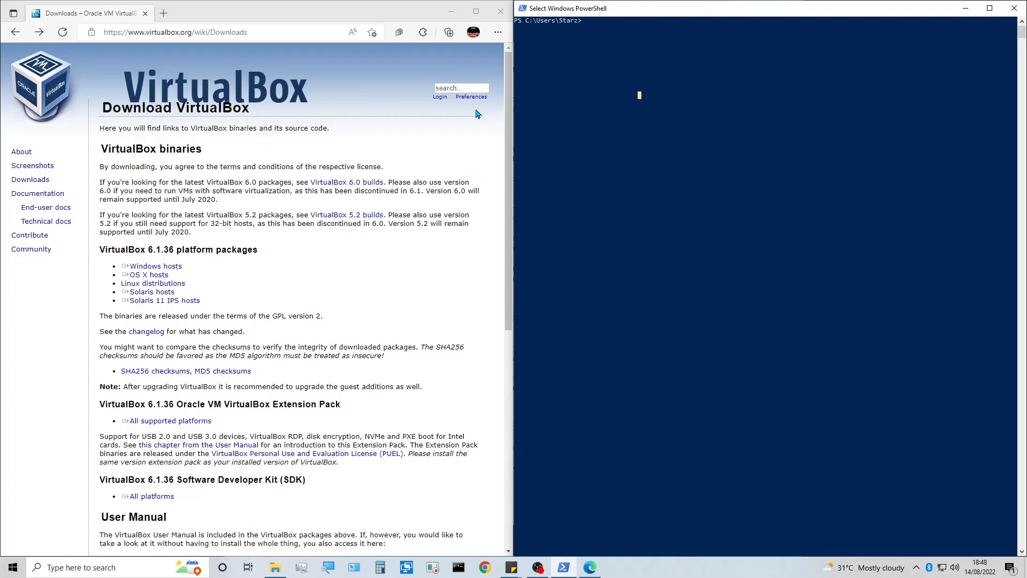
mouse_move(601, 28)
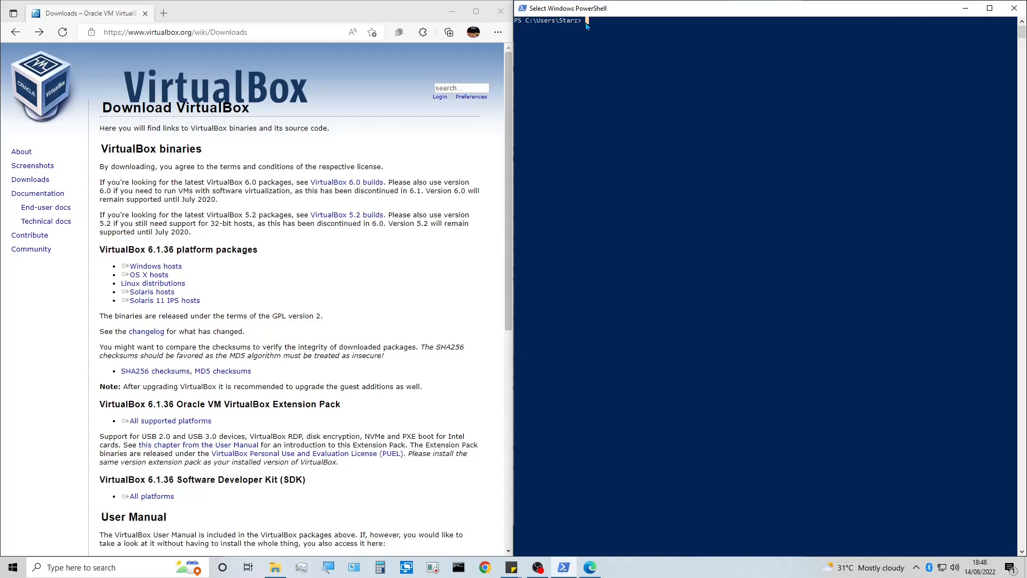
mouse_move(593, 54)
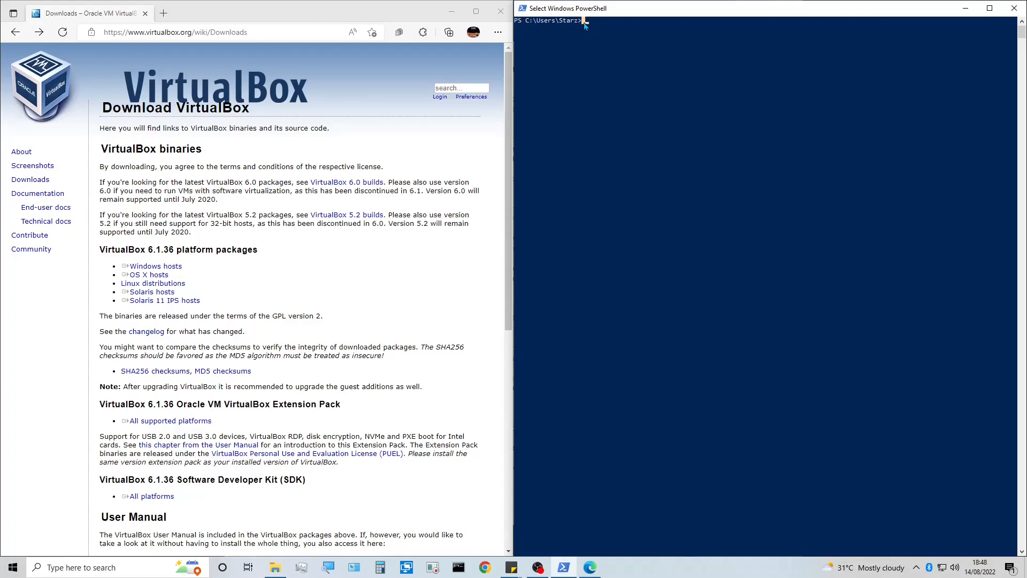
mouse_move(581, 31)
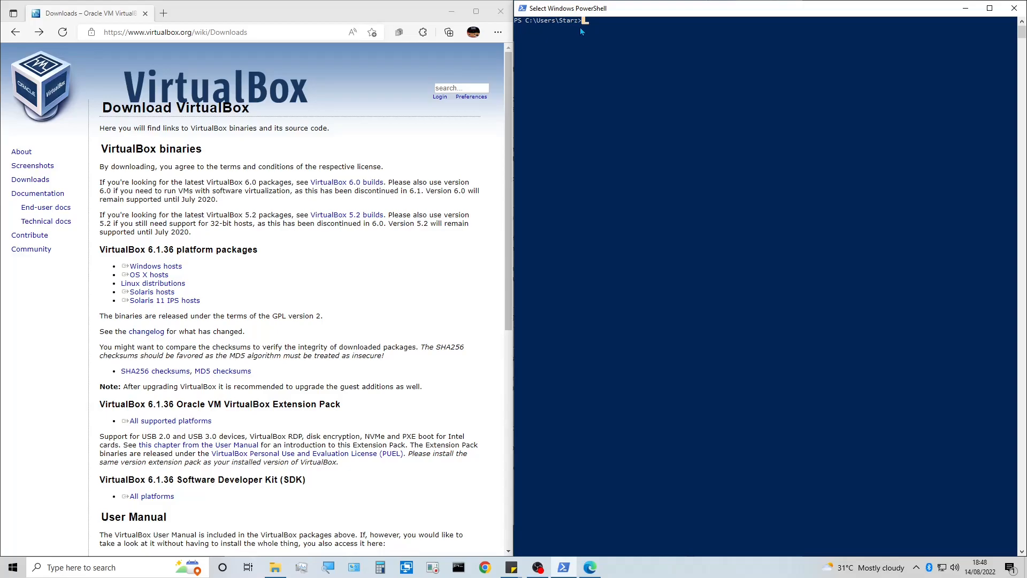
mouse_move(594, 35)
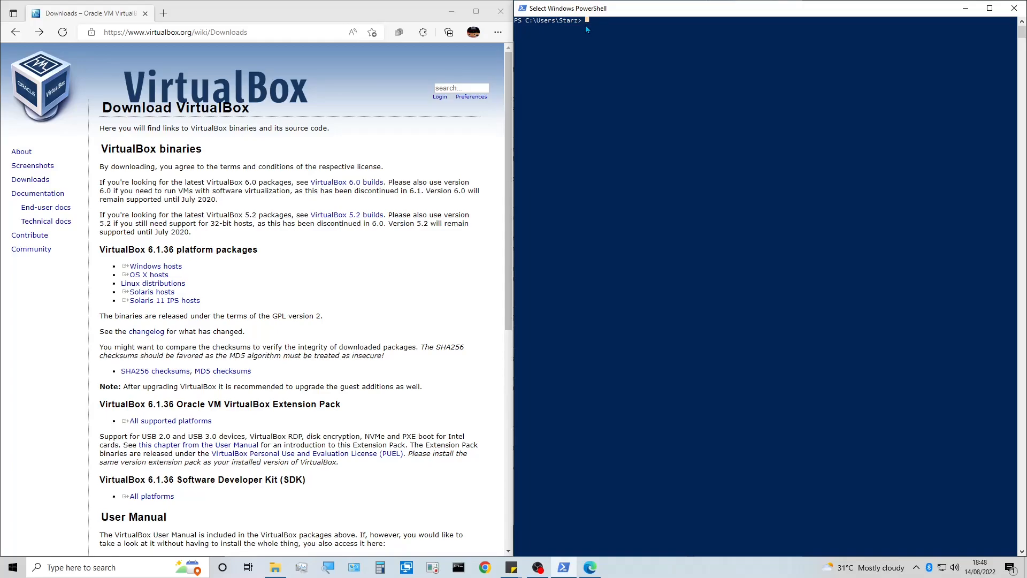
mouse_move(562, 81)
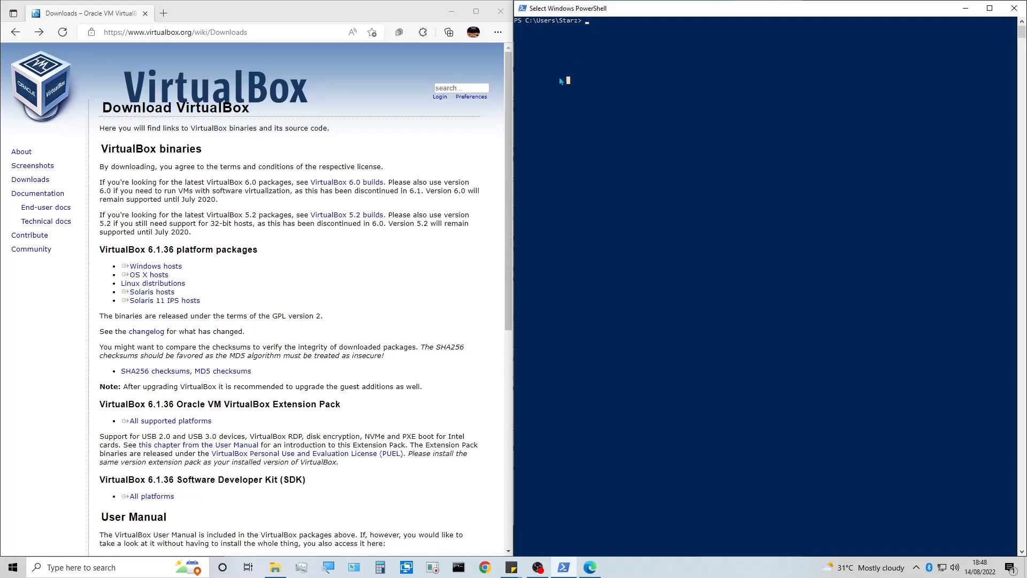
Bring up PowerShell and the Desktop folder holding the VirtualBox installer
double_click(155, 266)
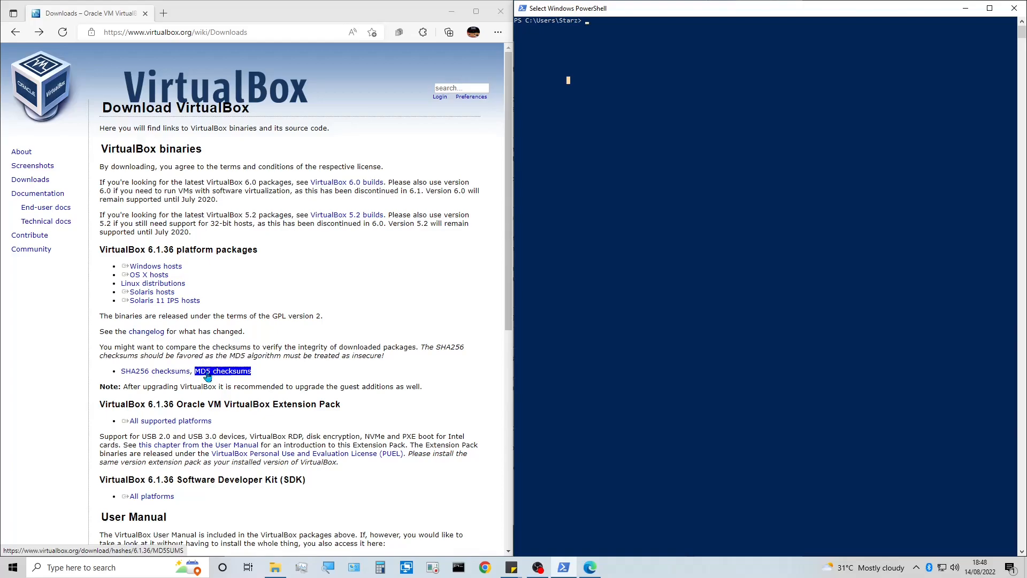
left_click(155, 371)
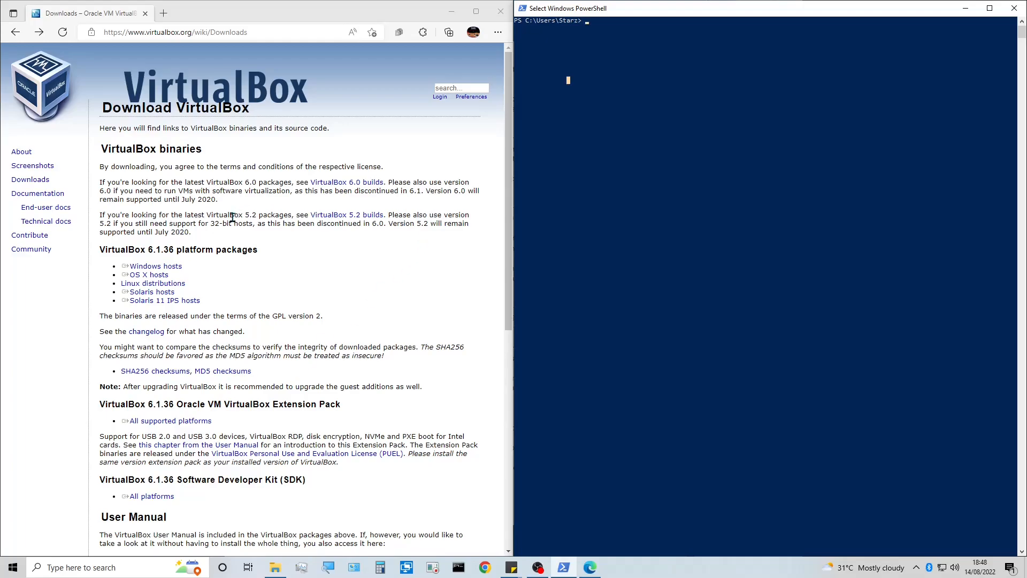
mouse_move(156, 265)
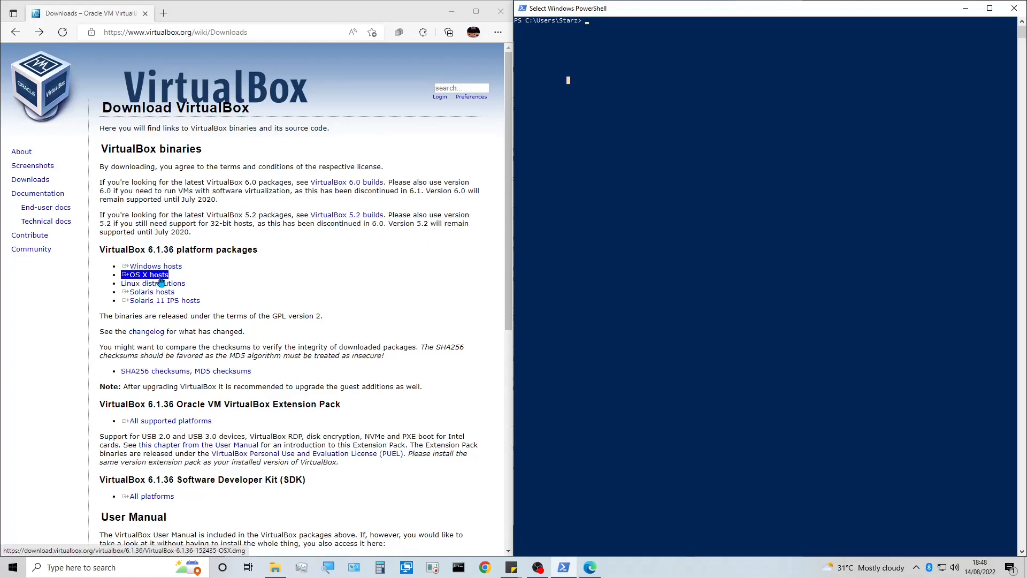
mouse_move(156, 265)
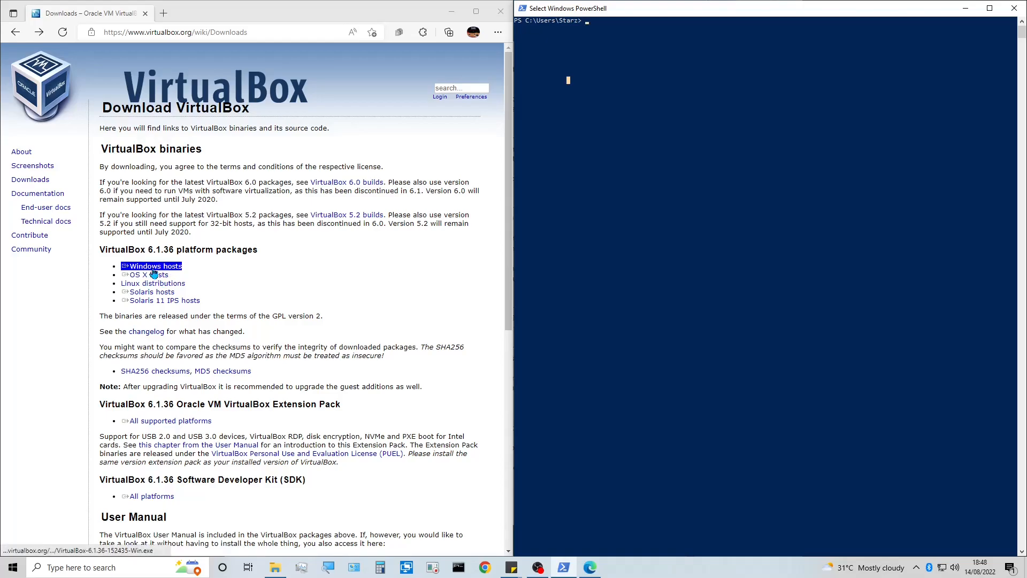
left_click(148, 275)
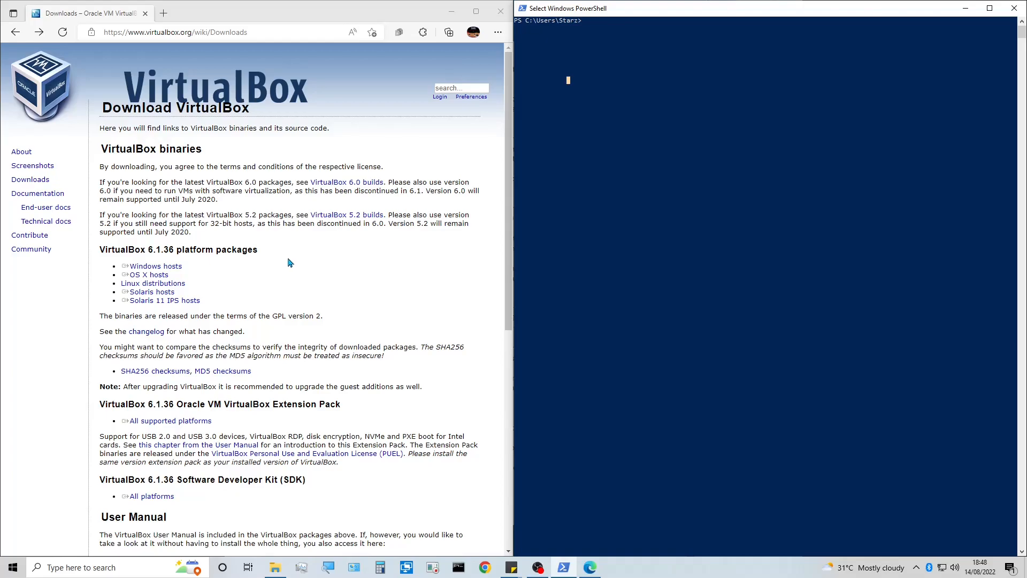
mouse_move(585, 57)
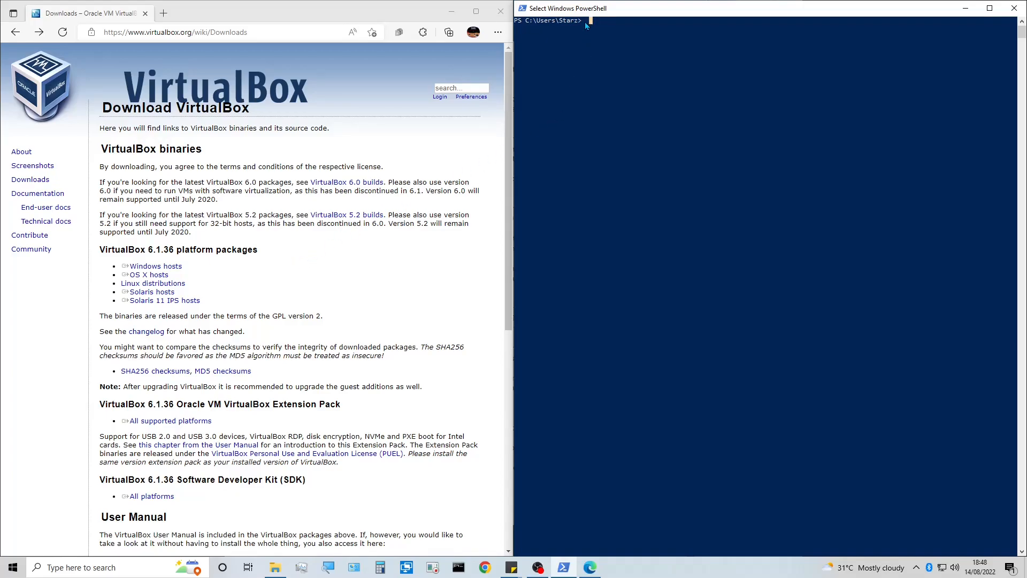
mouse_move(609, 40)
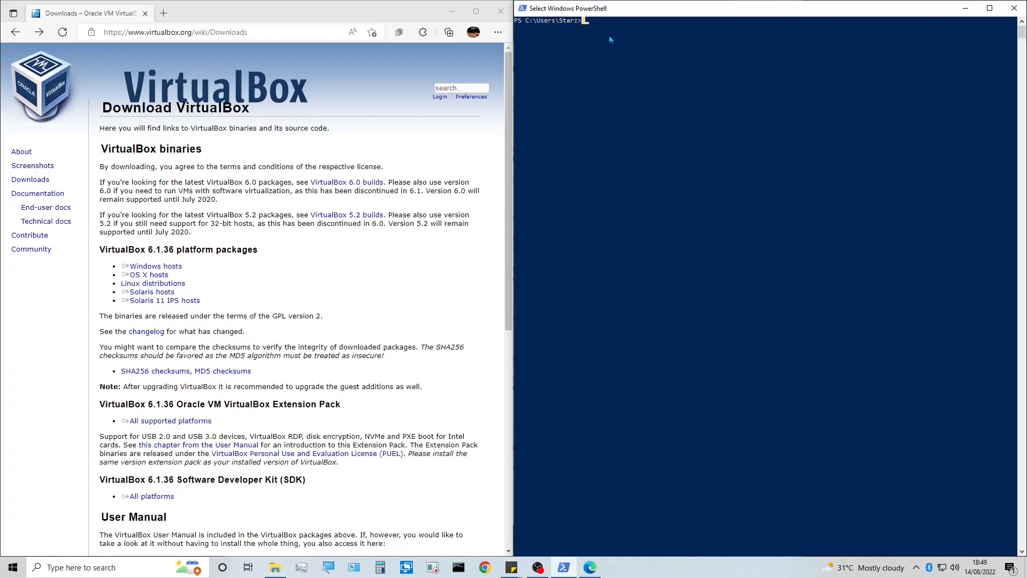
mouse_move(612, 29)
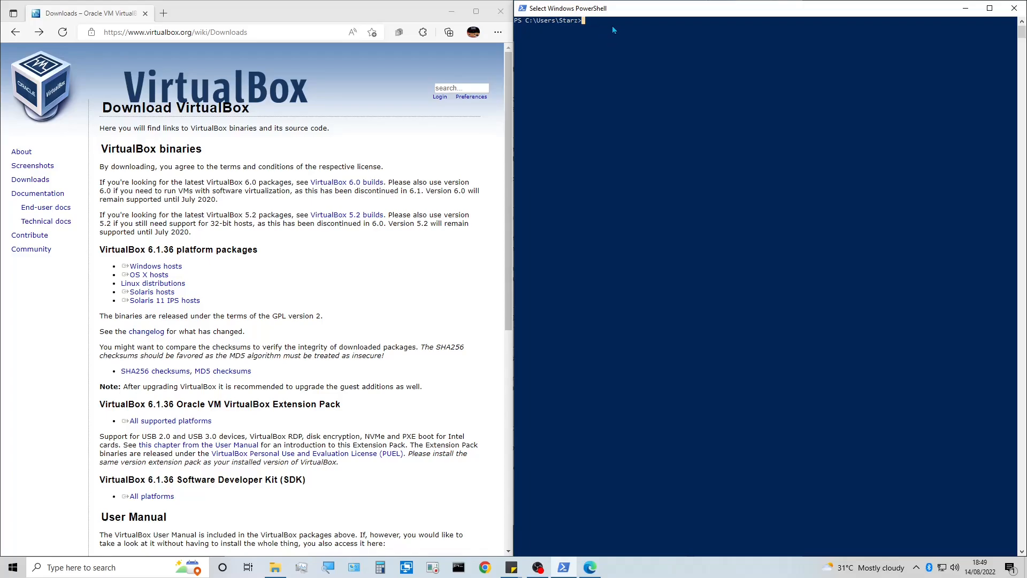
Run Get-FileHash -Path on VirtualBox-6.1.36-152435-Win.exe with -Algorithm SHA256
type("Get-Fi")
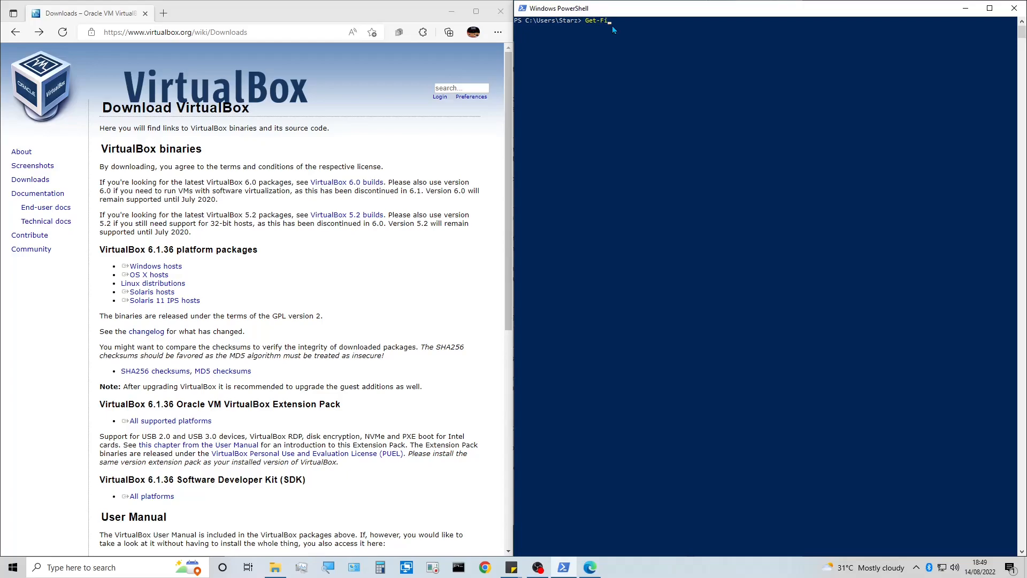
type("leHash")
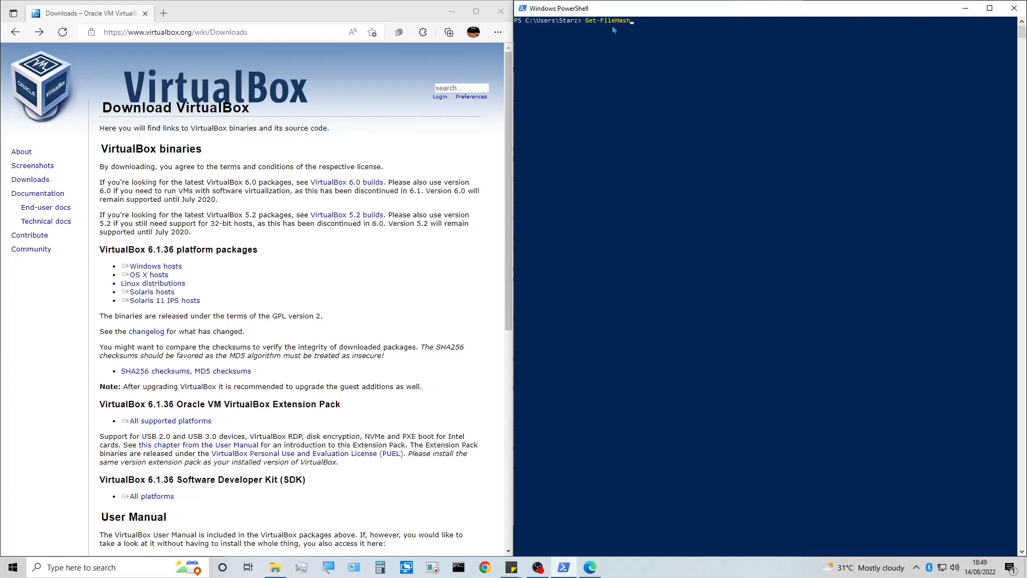
type("-Path")
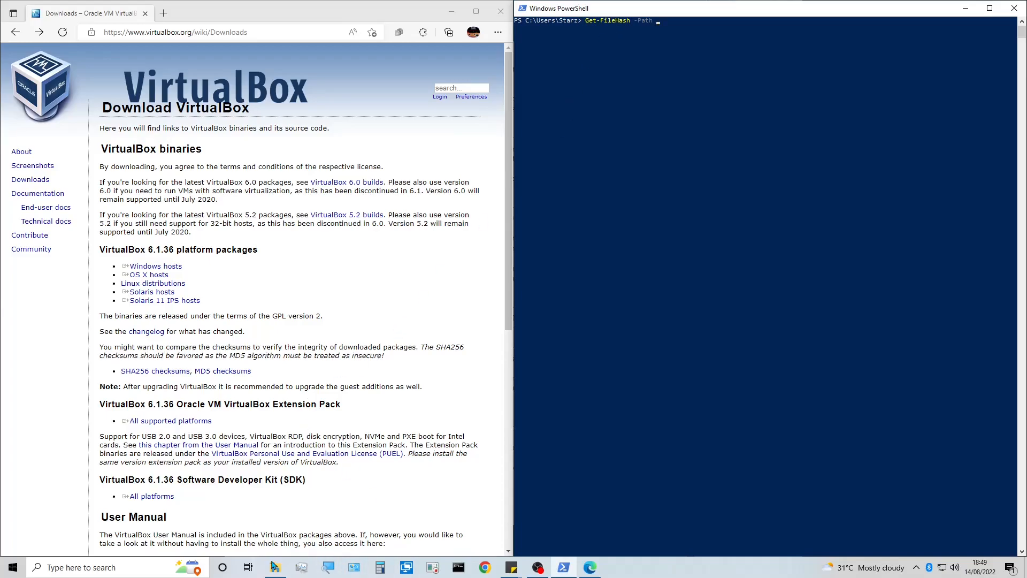
left_click(275, 567)
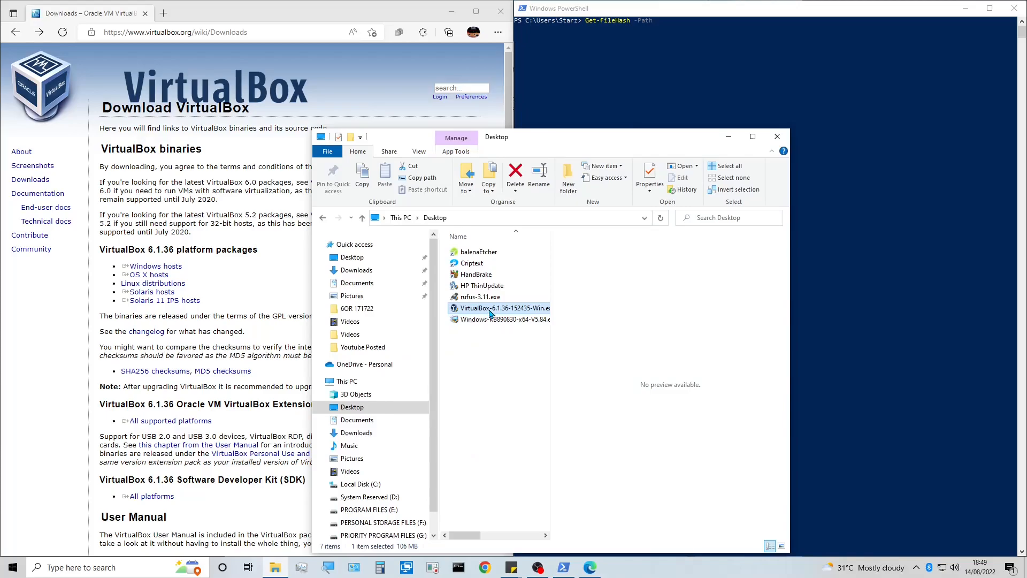
mouse_move(481, 316)
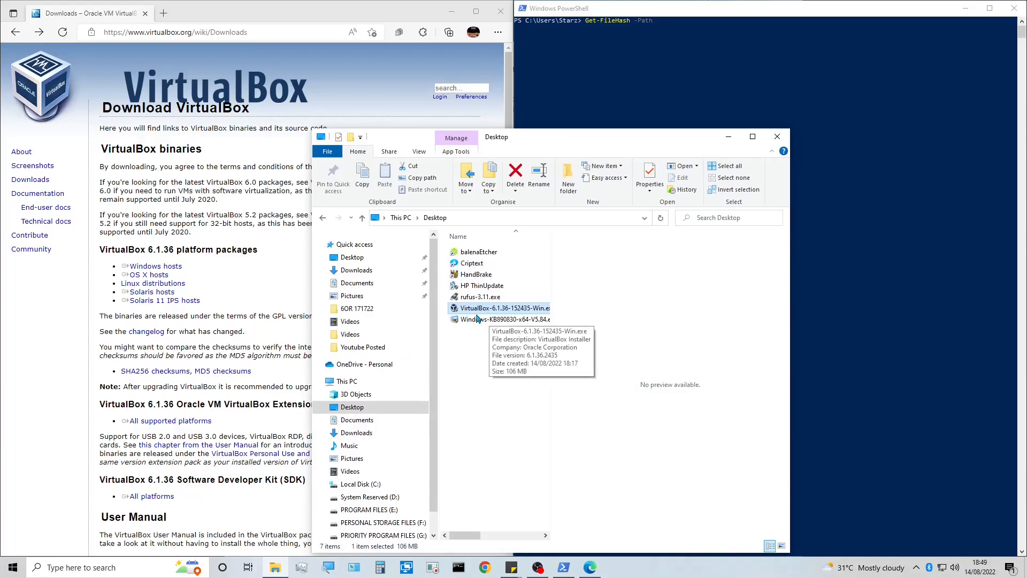
mouse_move(478, 319)
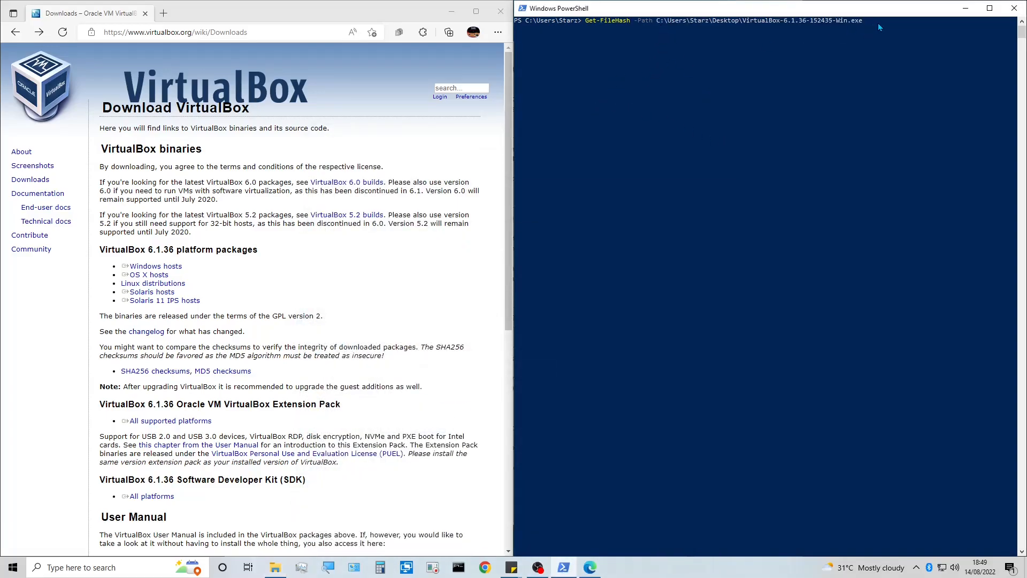
mouse_move(871, 28)
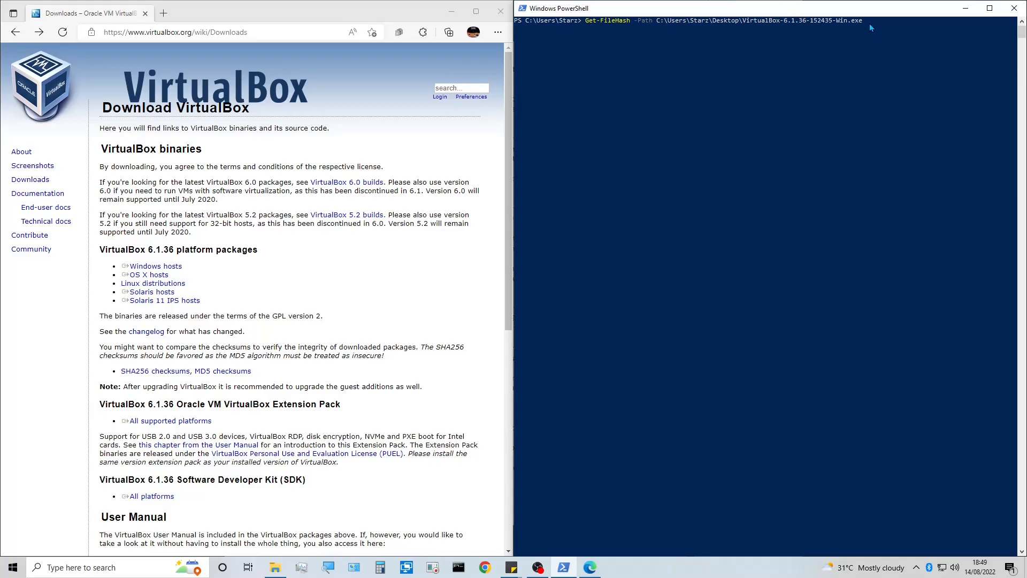
type("-algorithm SHA256")
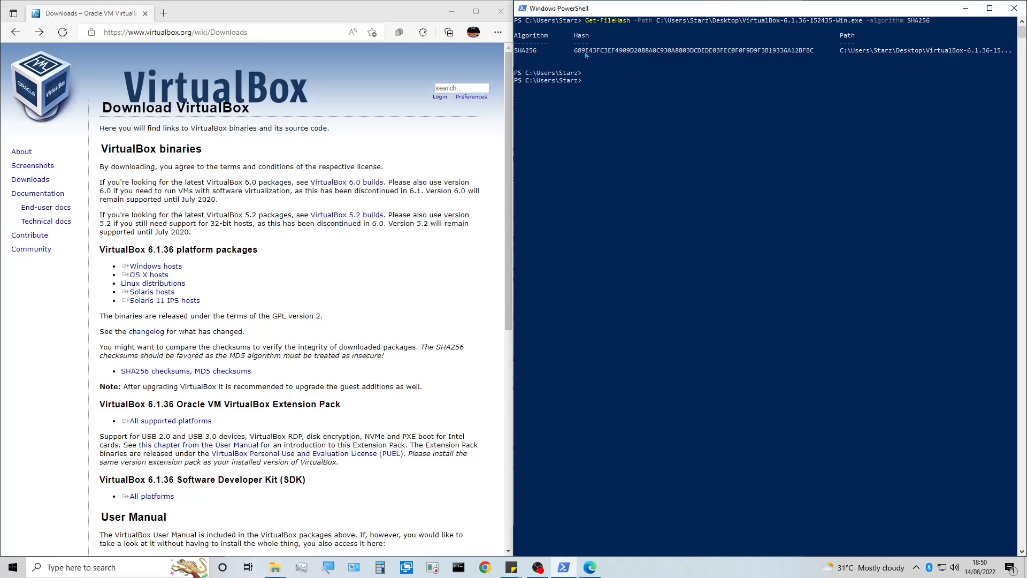
mouse_move(575, 57)
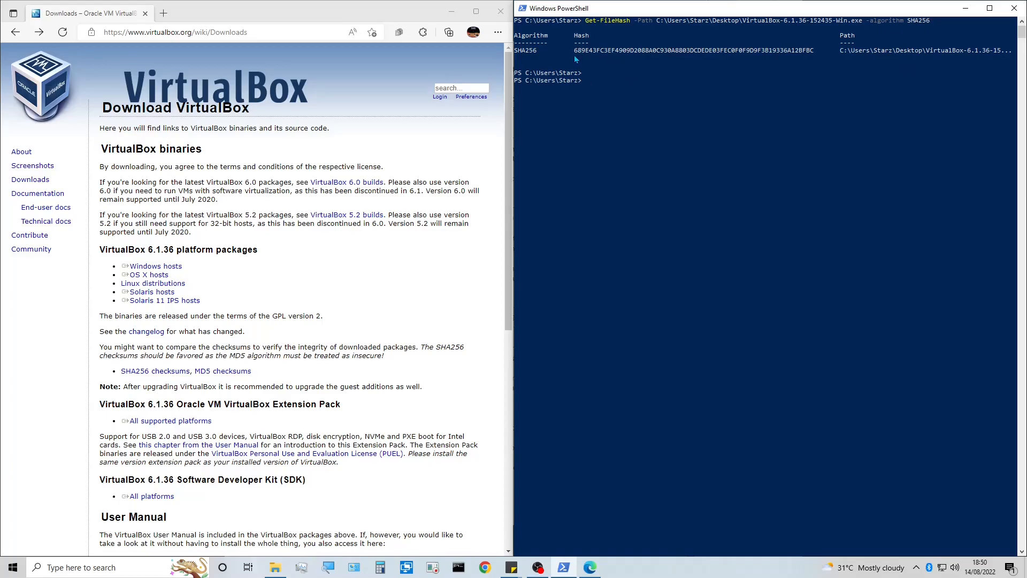
mouse_move(302, 302)
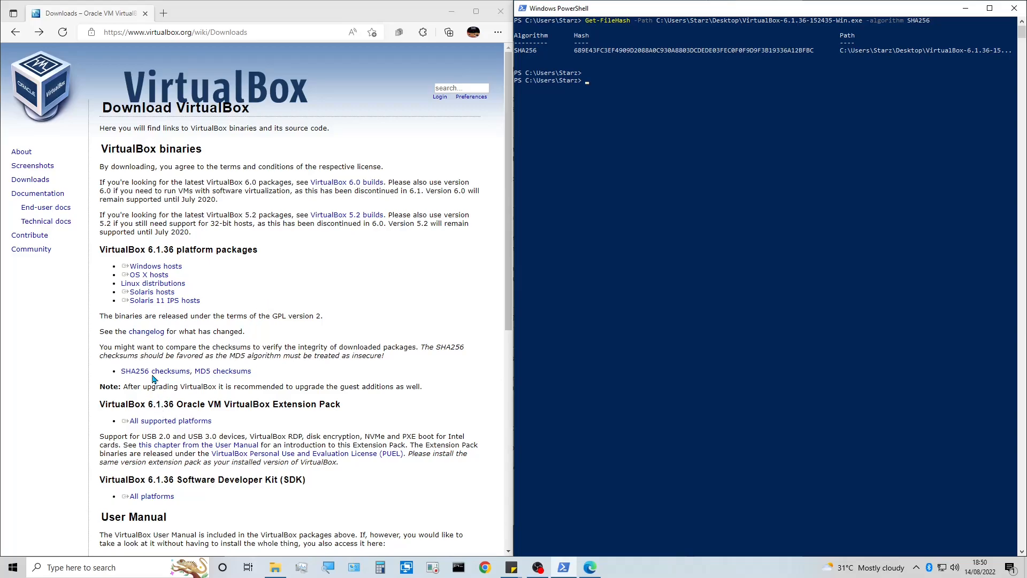
Copy the published SHA256 checksum 689e43fc…12bfbc for the Windows installer into PowerShell
left_click(154, 371)
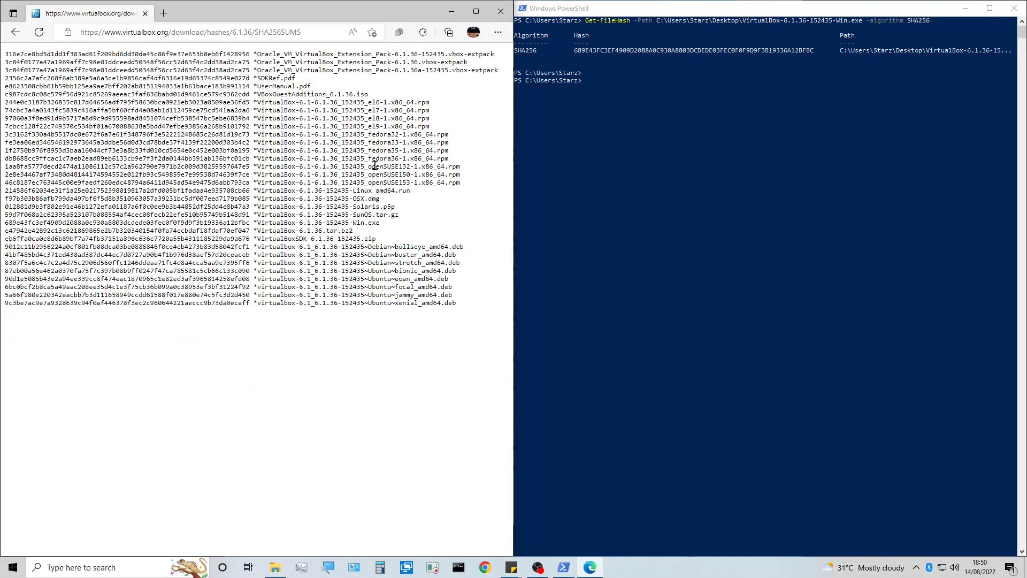
mouse_move(420, 262)
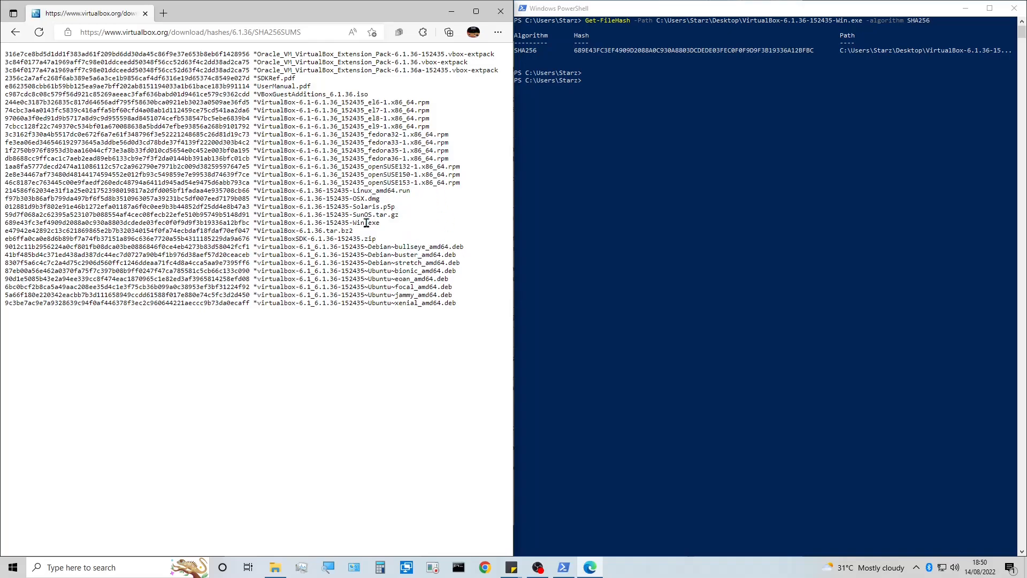
double_click(124, 222)
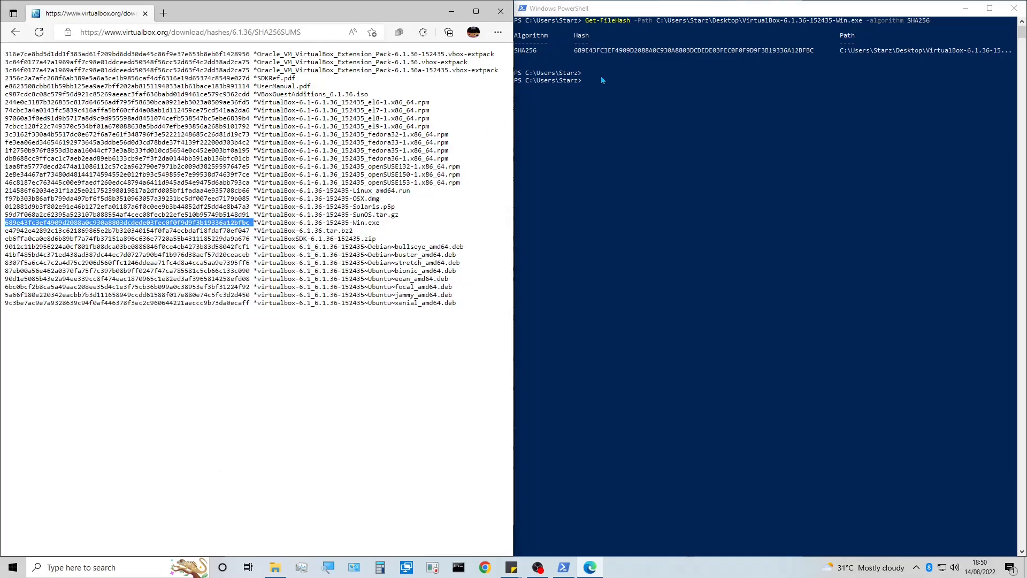
type("689e43fc3ef4909d2088a0c930a8803dcdede03fec0f0f9d9f3b19336a12bfbc")
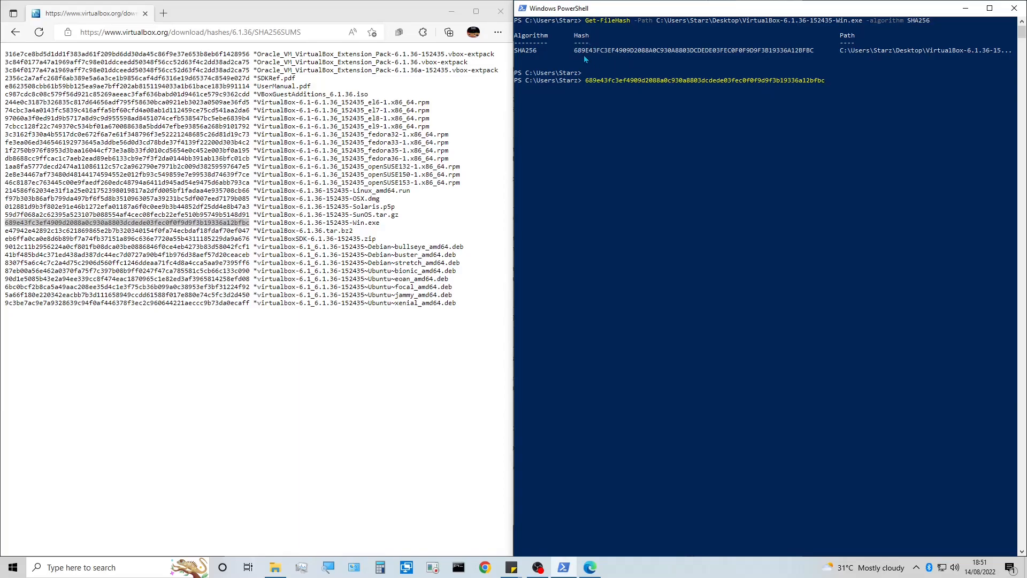
mouse_move(845, 83)
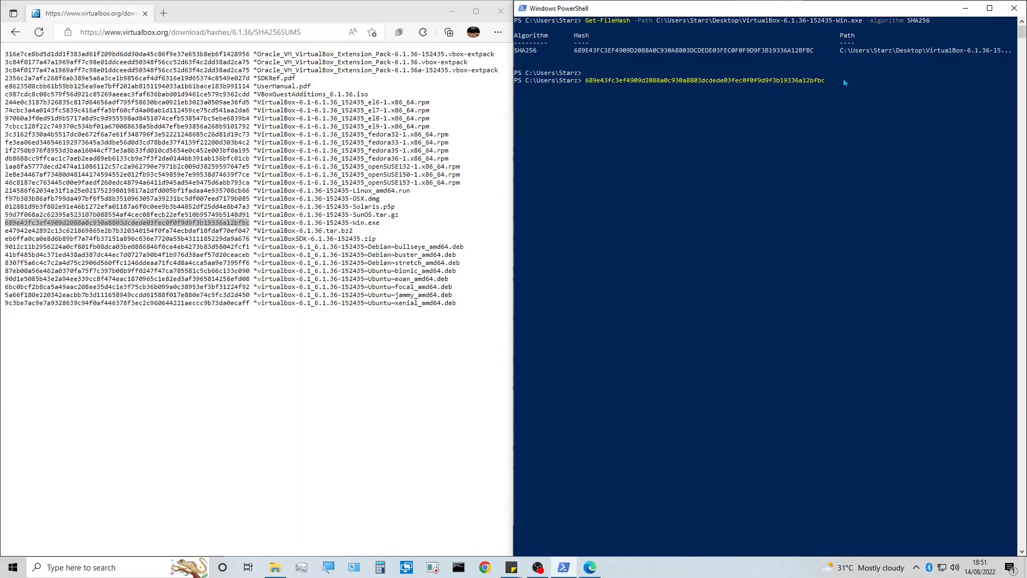
mouse_move(725, 74)
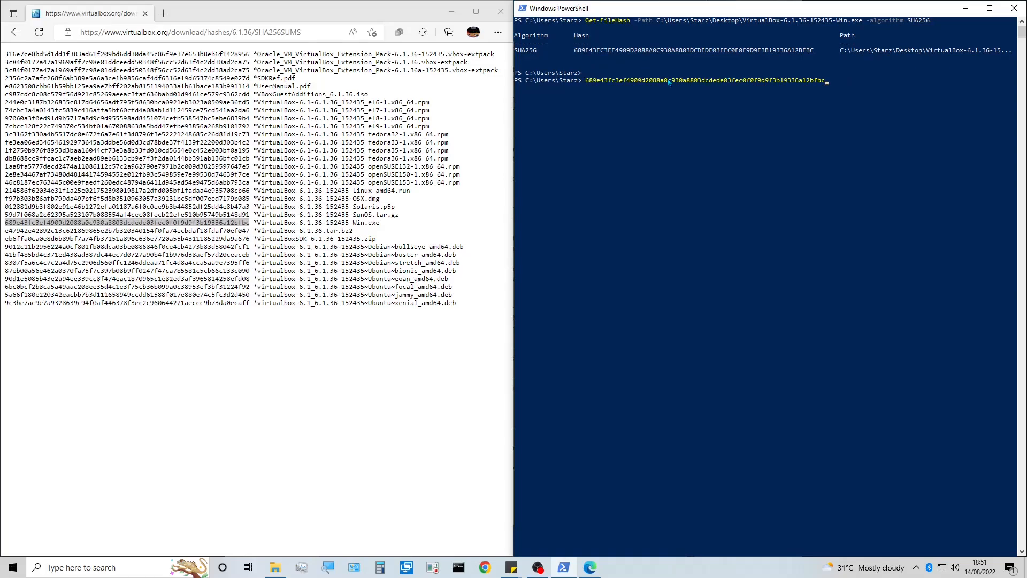
mouse_move(780, 117)
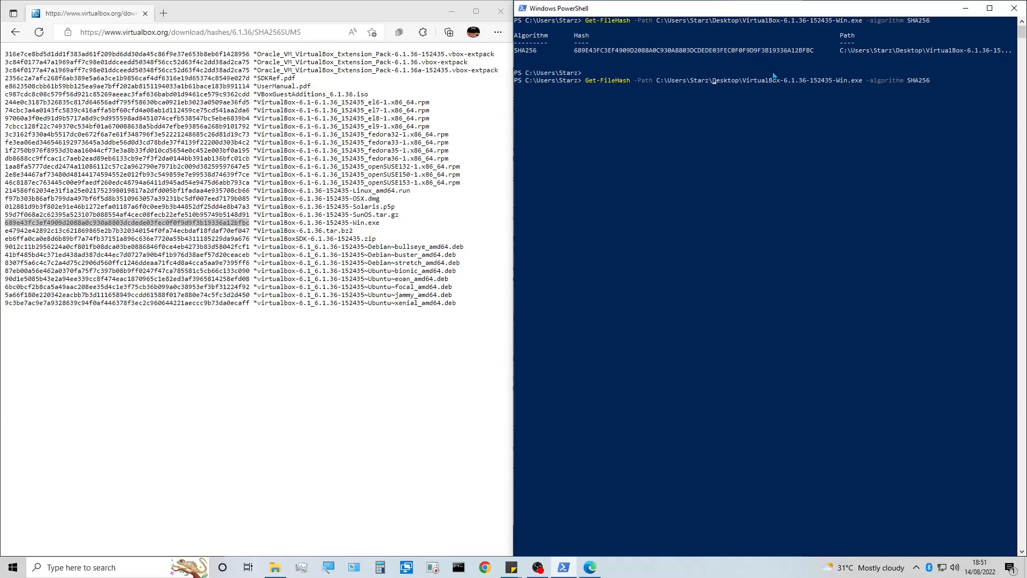
Wrap the Get-FileHash command in parentheses and append .hash -eq with the quoted checksum
type("(")
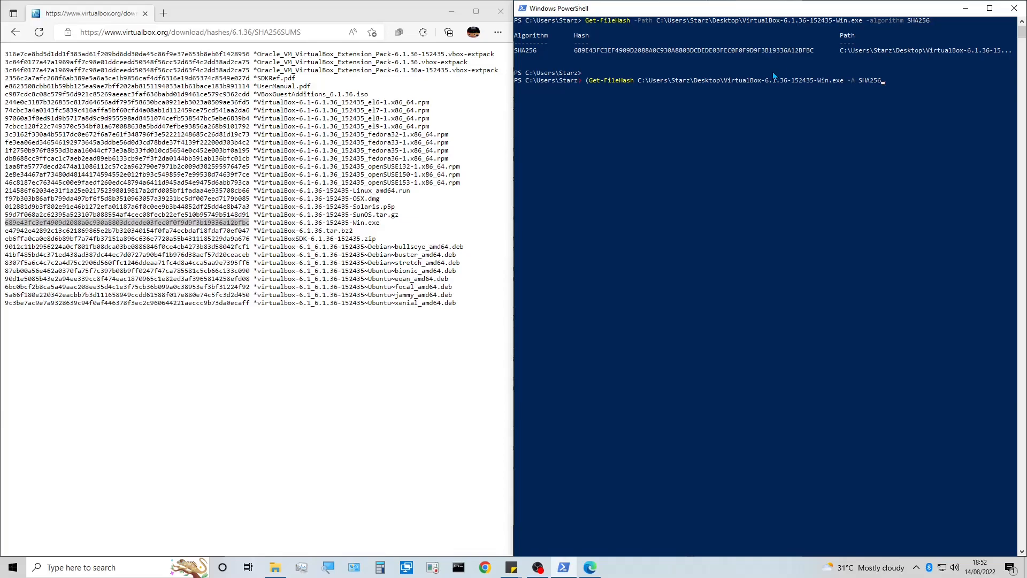
type(")")
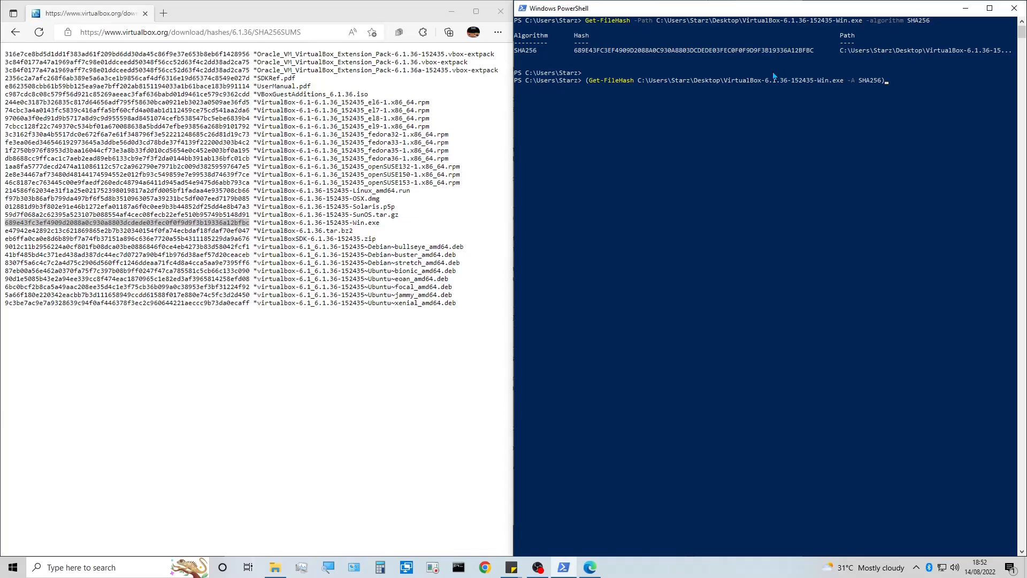
type(".hash")
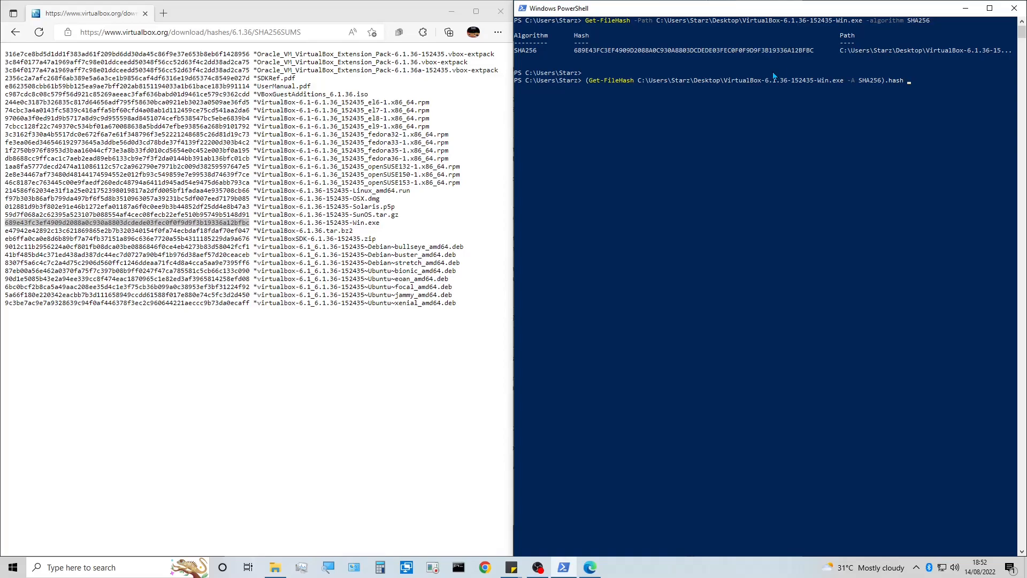
type("-eq")
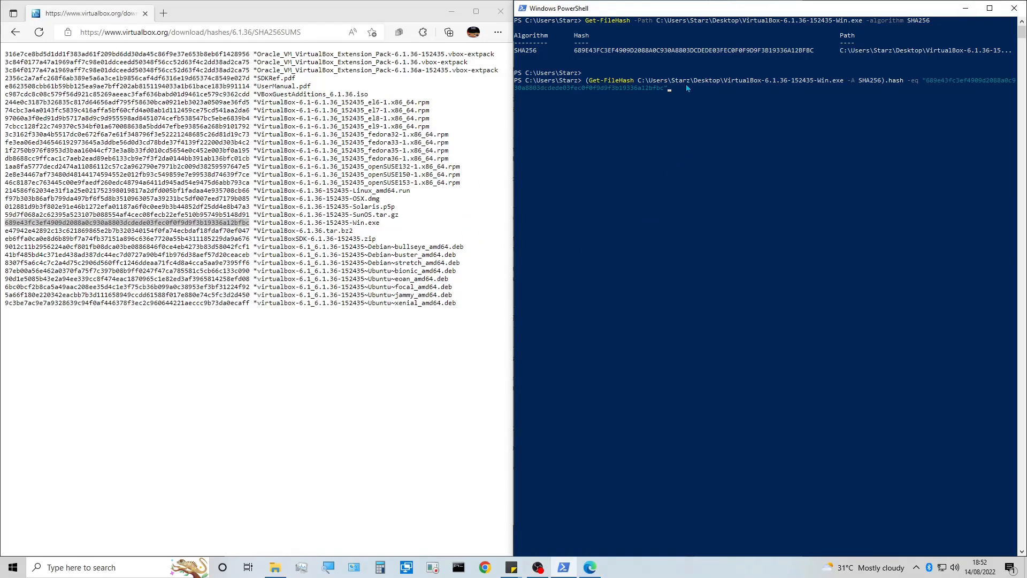
mouse_move(588, 67)
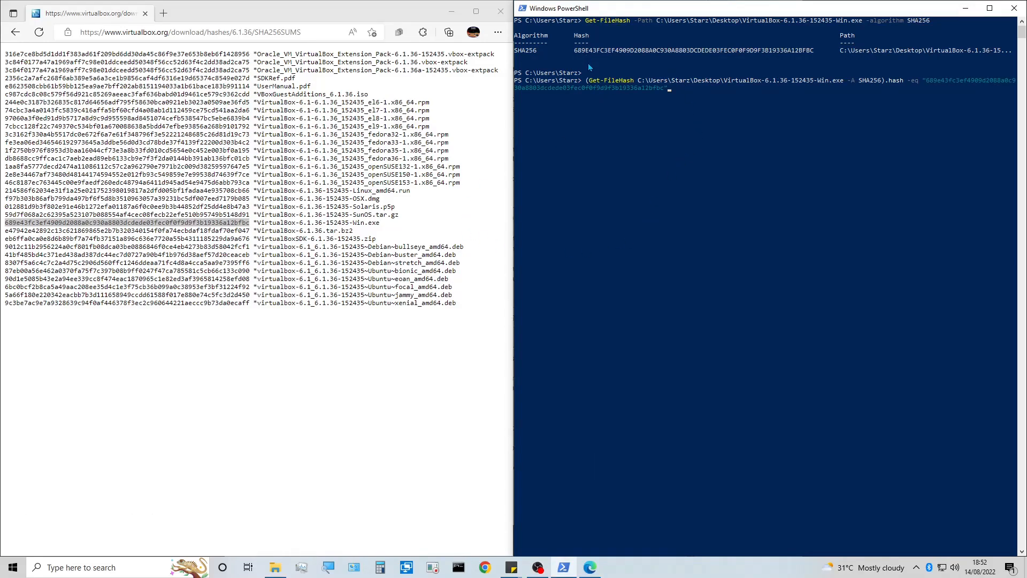
mouse_move(597, 82)
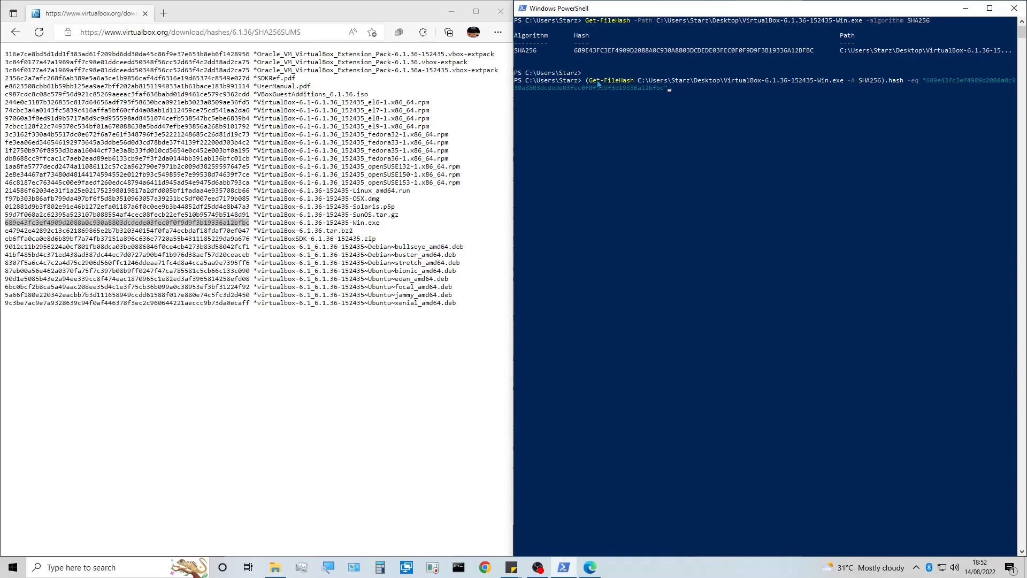
mouse_move(717, 83)
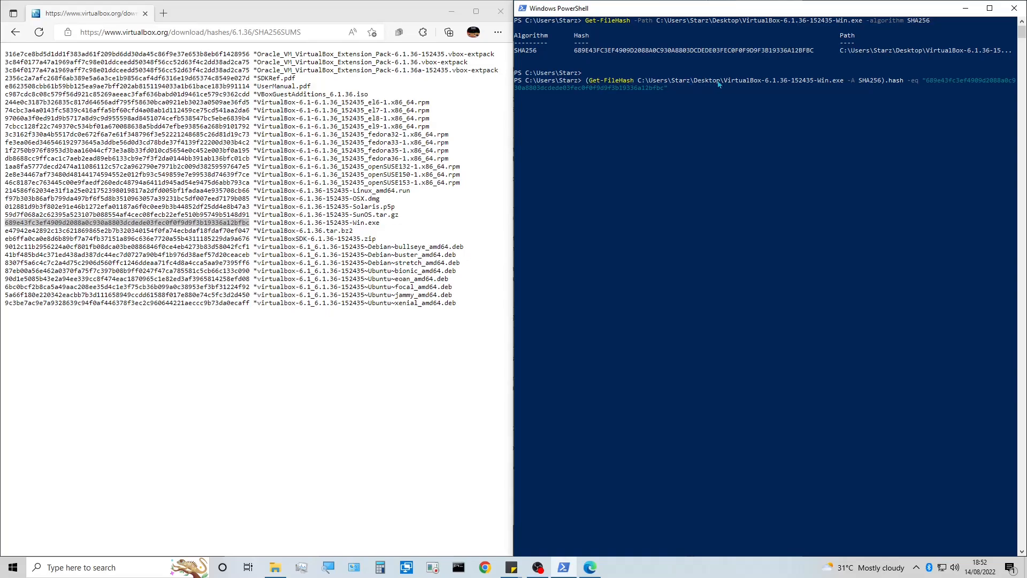
mouse_move(752, 82)
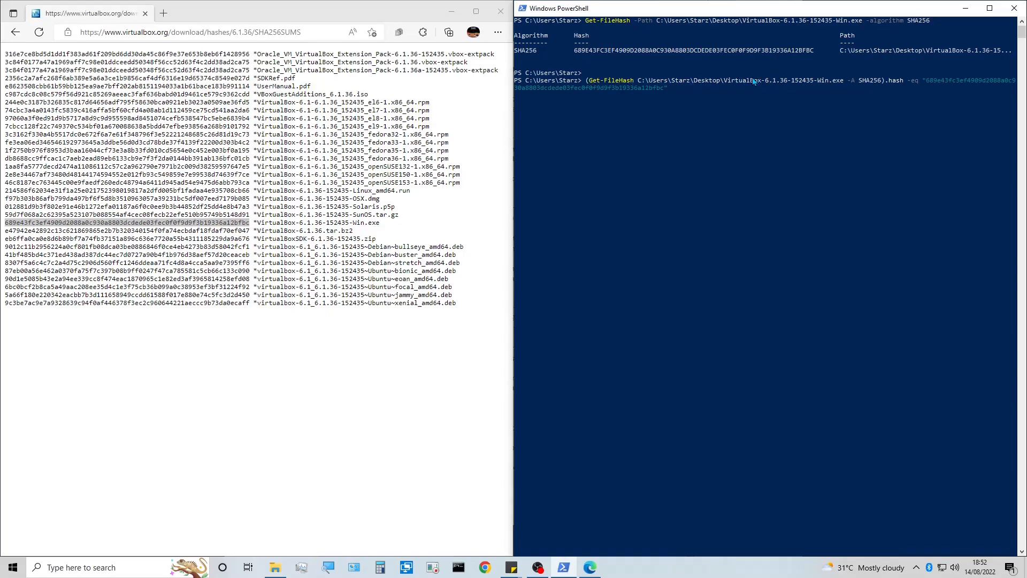
mouse_move(865, 84)
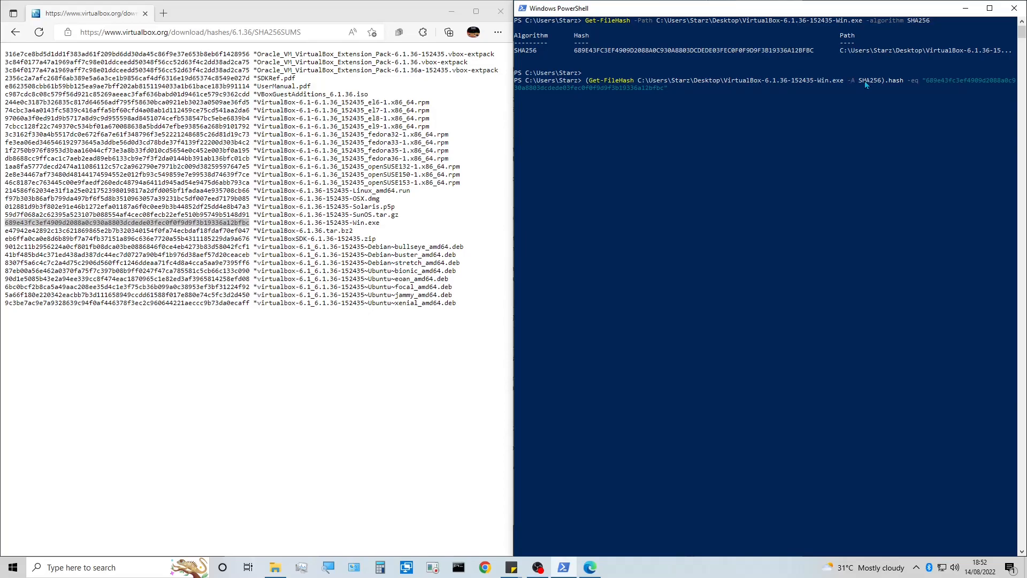
mouse_move(876, 85)
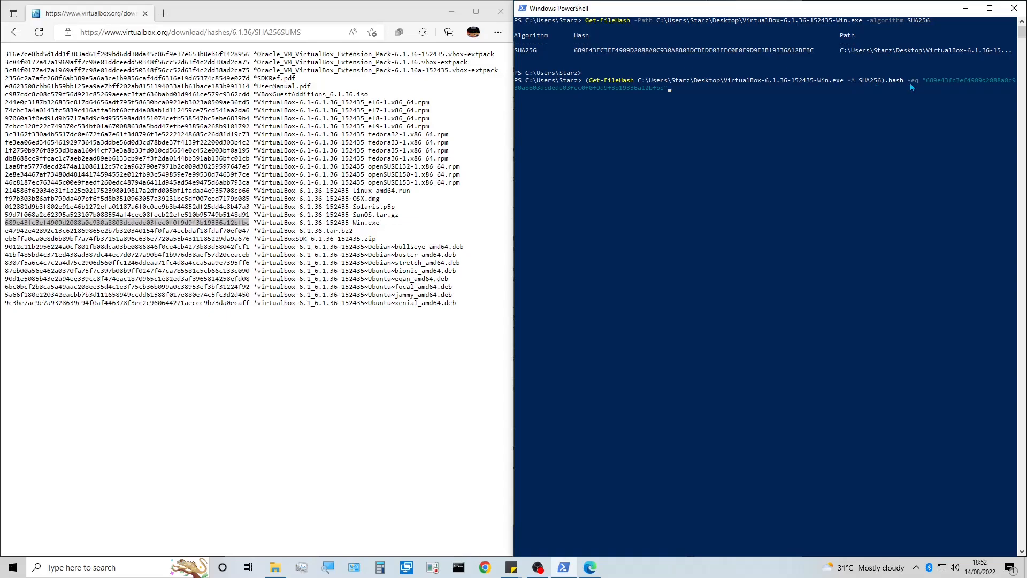
mouse_move(654, 124)
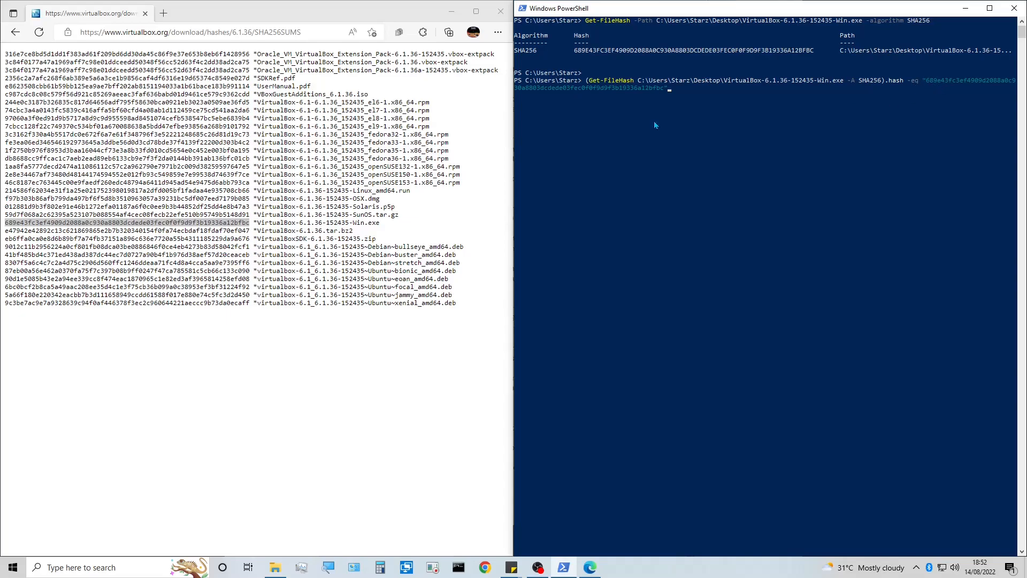
mouse_move(597, 121)
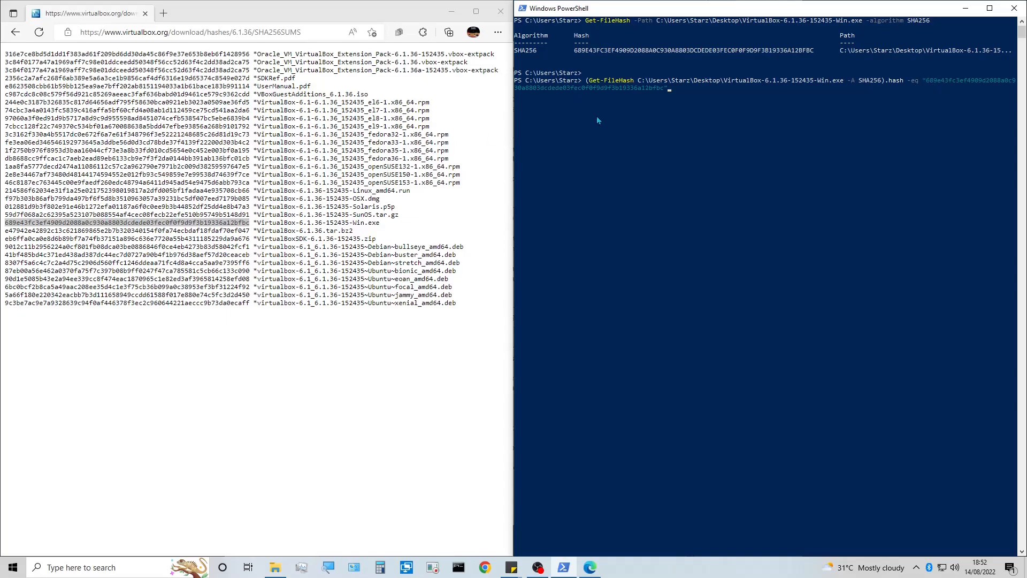
mouse_move(667, 97)
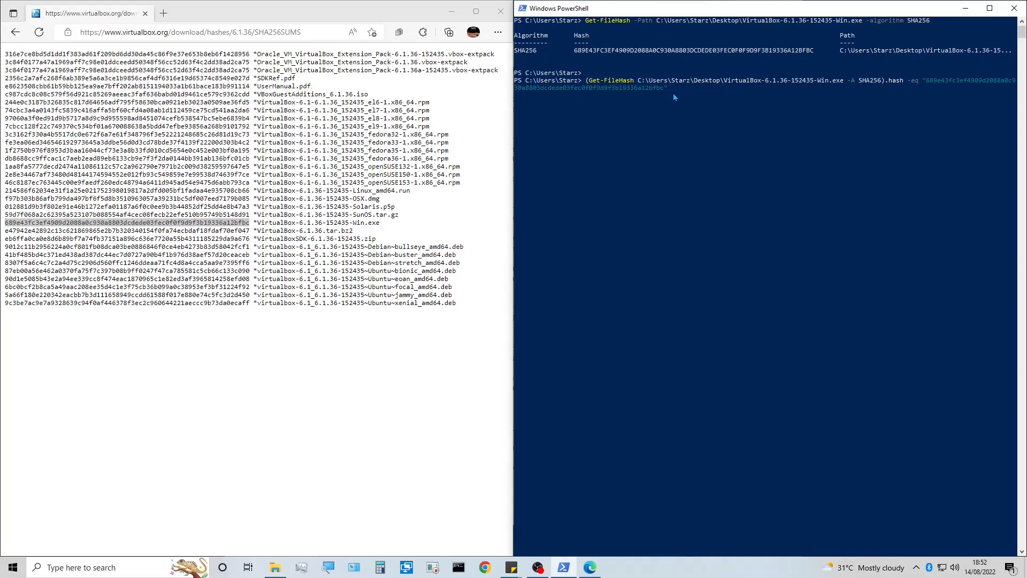
Run the comparison against the published checksum, returning True
key("Return")
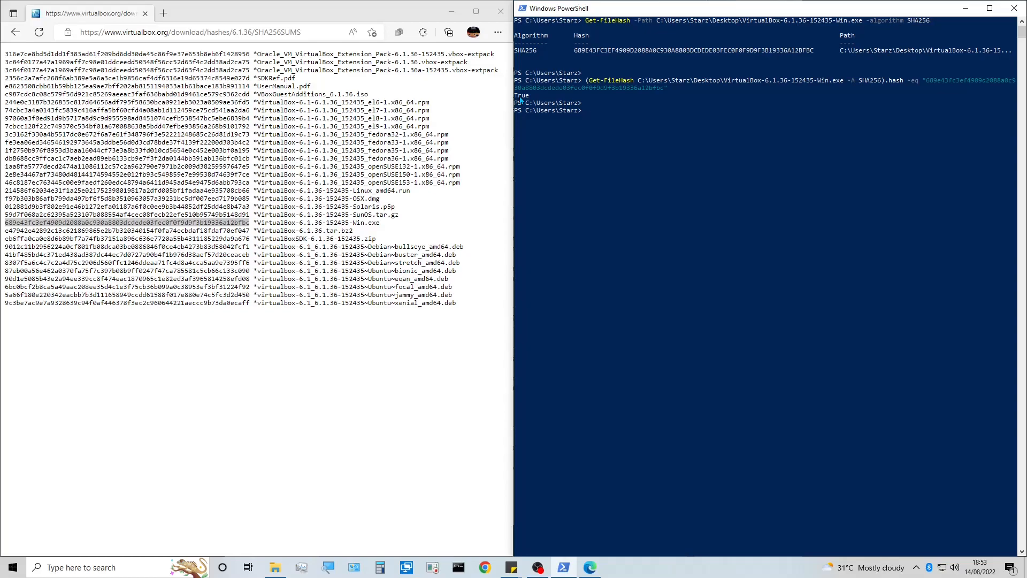
mouse_move(744, 92)
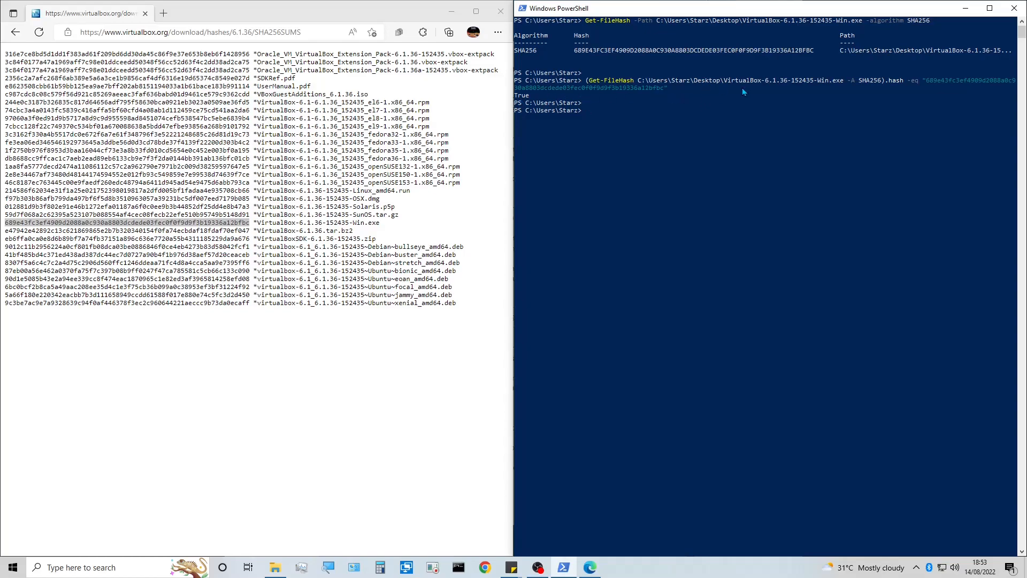
mouse_move(562, 103)
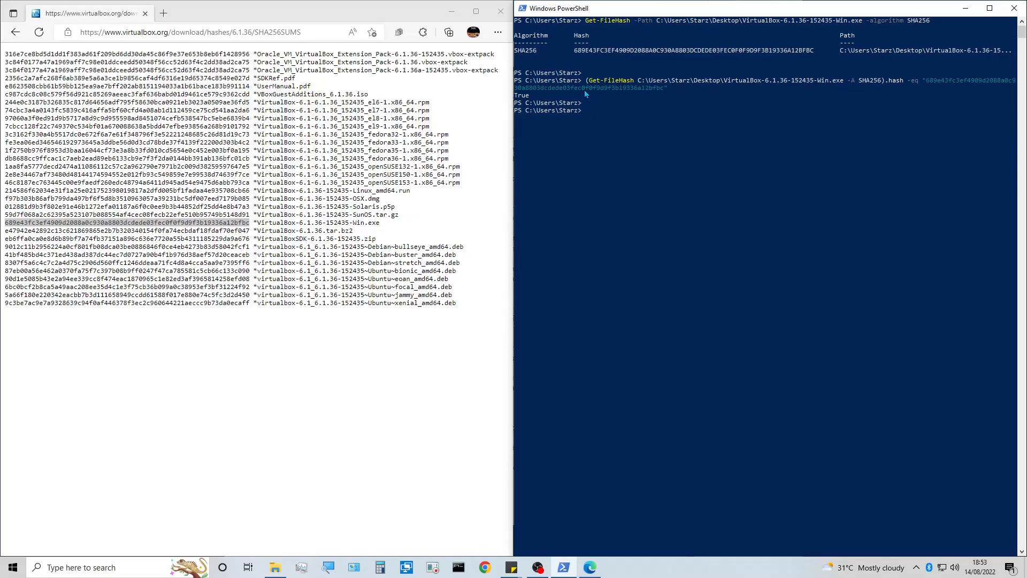
mouse_move(736, 95)
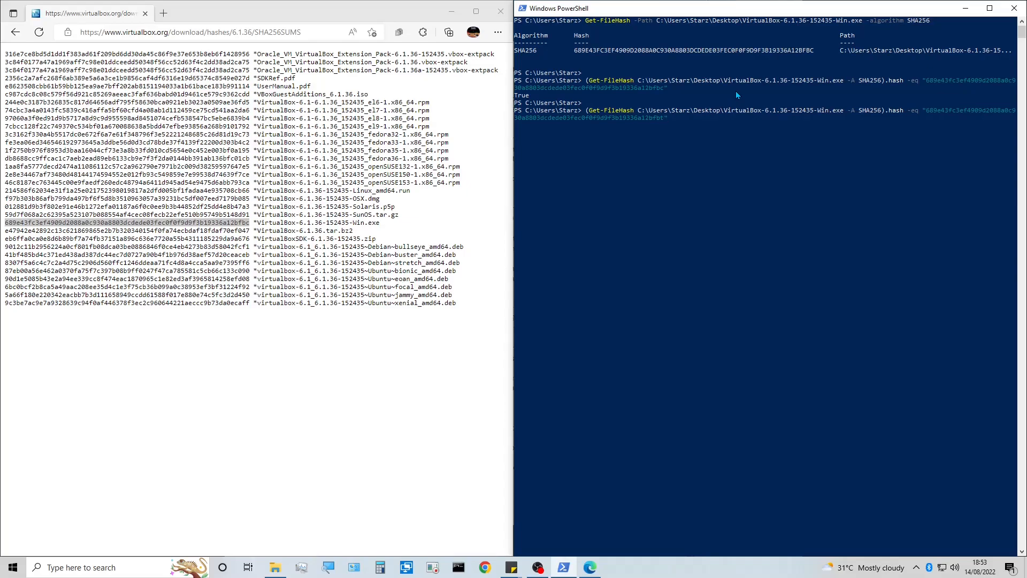
Rerun the comparison with altered checksums, returning False twice, then recall the command
key("Return")
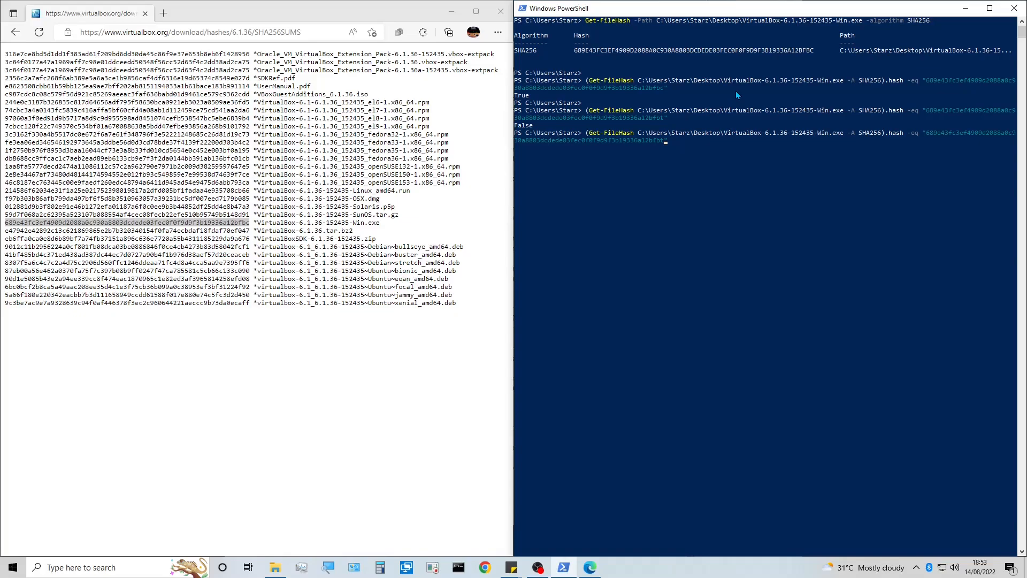
key("Return")
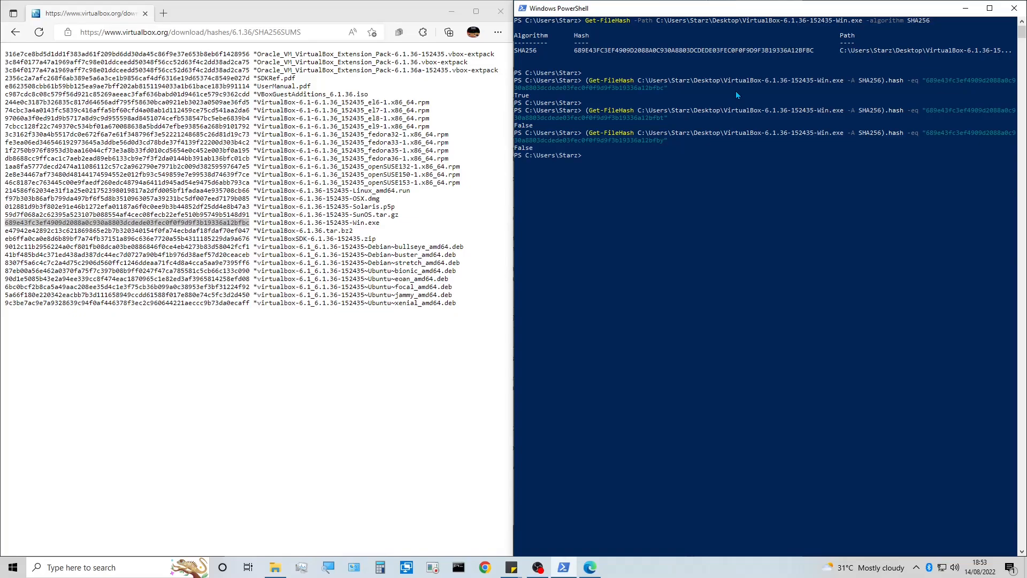
key("Return")
type("(Get-FileHash C:\\Users\\Starz\\Desktop\\VirtualBox-6.1.36-152435-Win.exe -A SHA256).hash -eq \"689e43fc3ef4909d2088a0c930a8803dcdede03fec0f0f9d9f3b19336a12bfb\"")
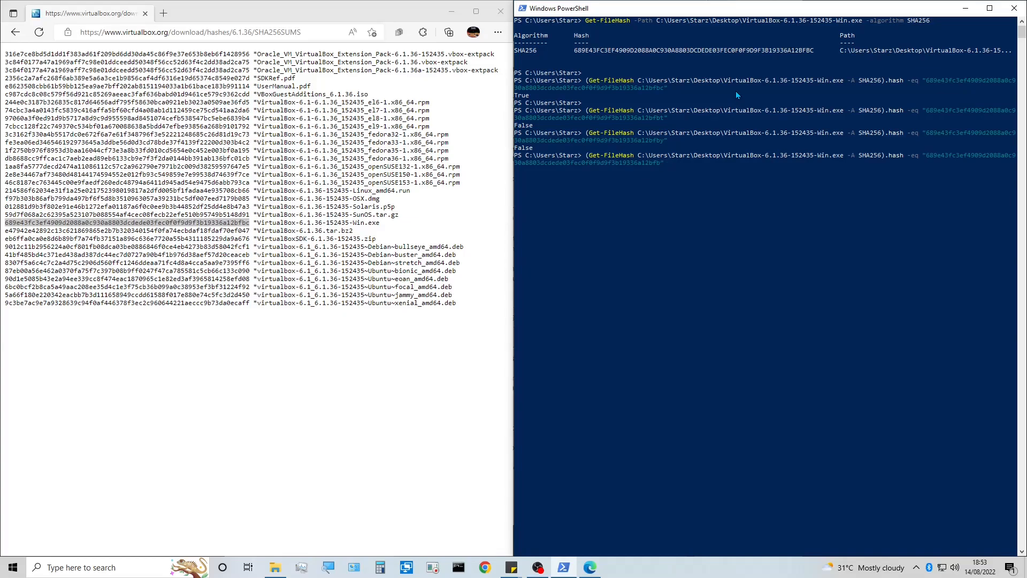
Run the comparison with the restored original checksum, returning True again
key("Return")
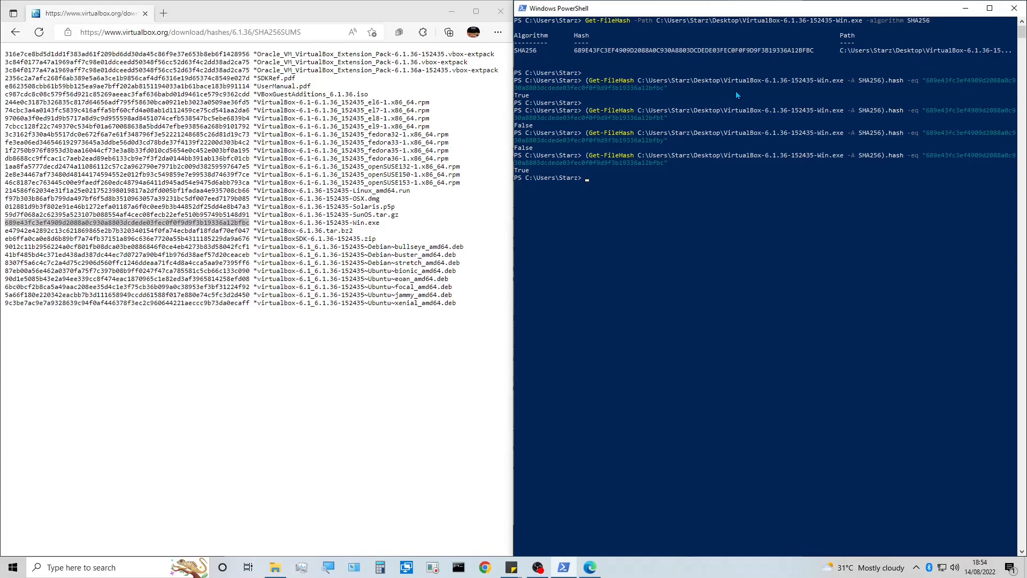
mouse_move(720, 101)
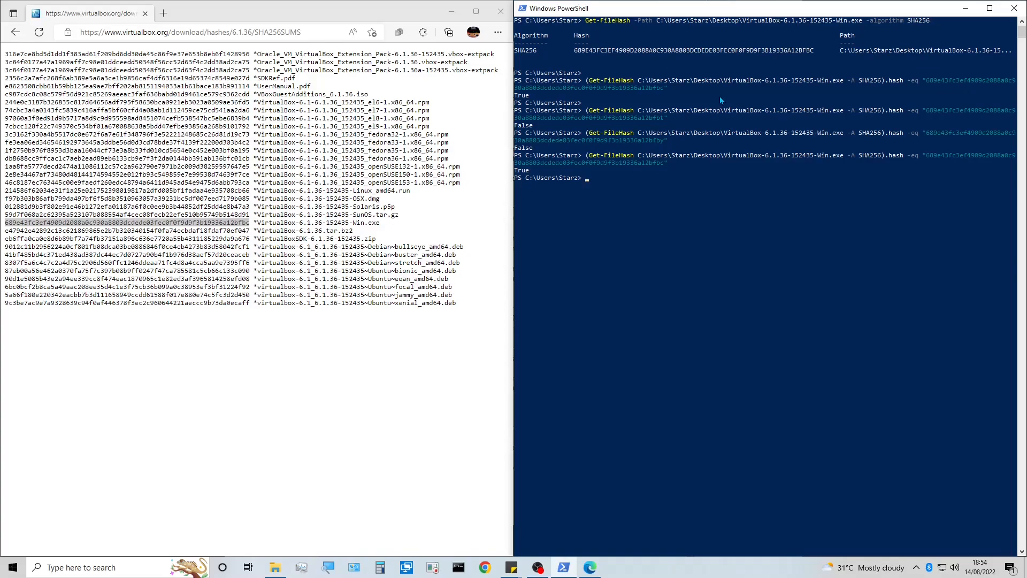